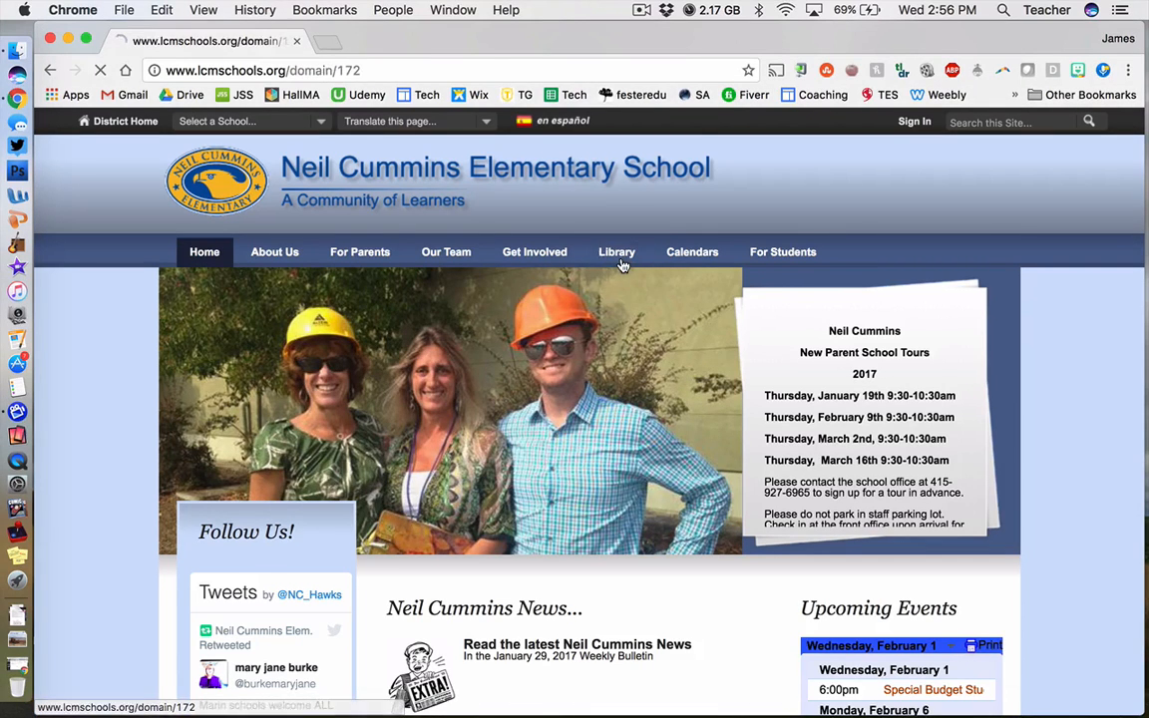
# Go to the school's Library page and open the district Library Catalog.
pyautogui.click(616, 251)
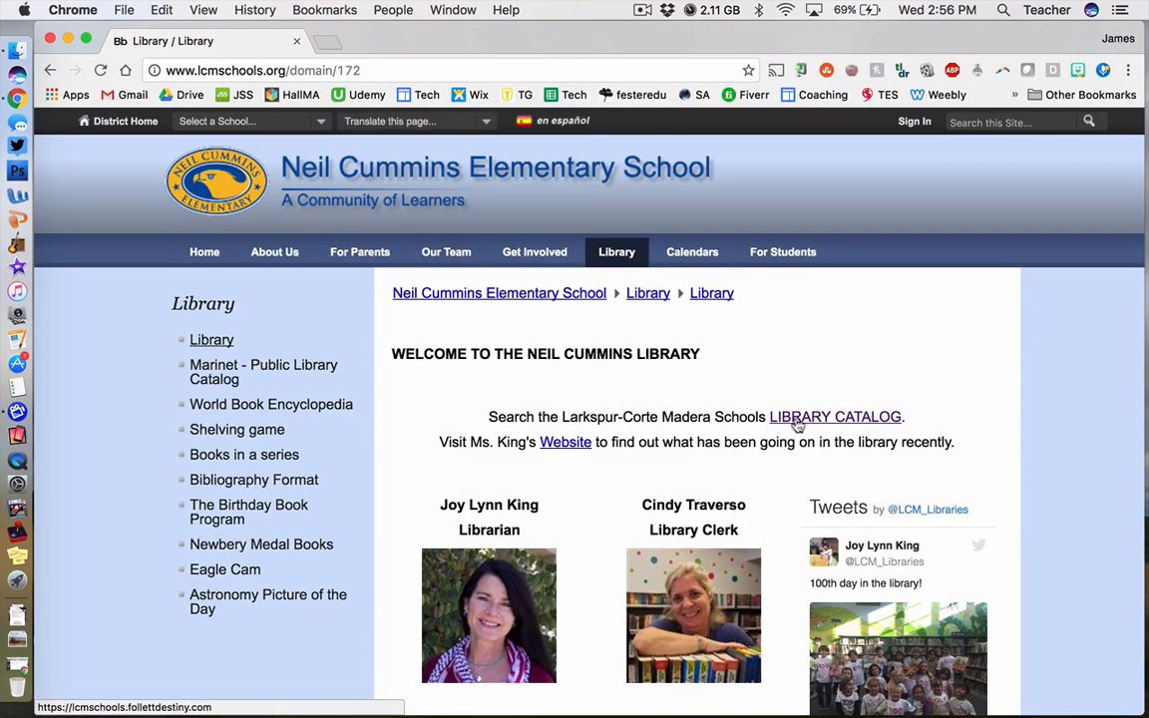
pyautogui.click(835, 417)
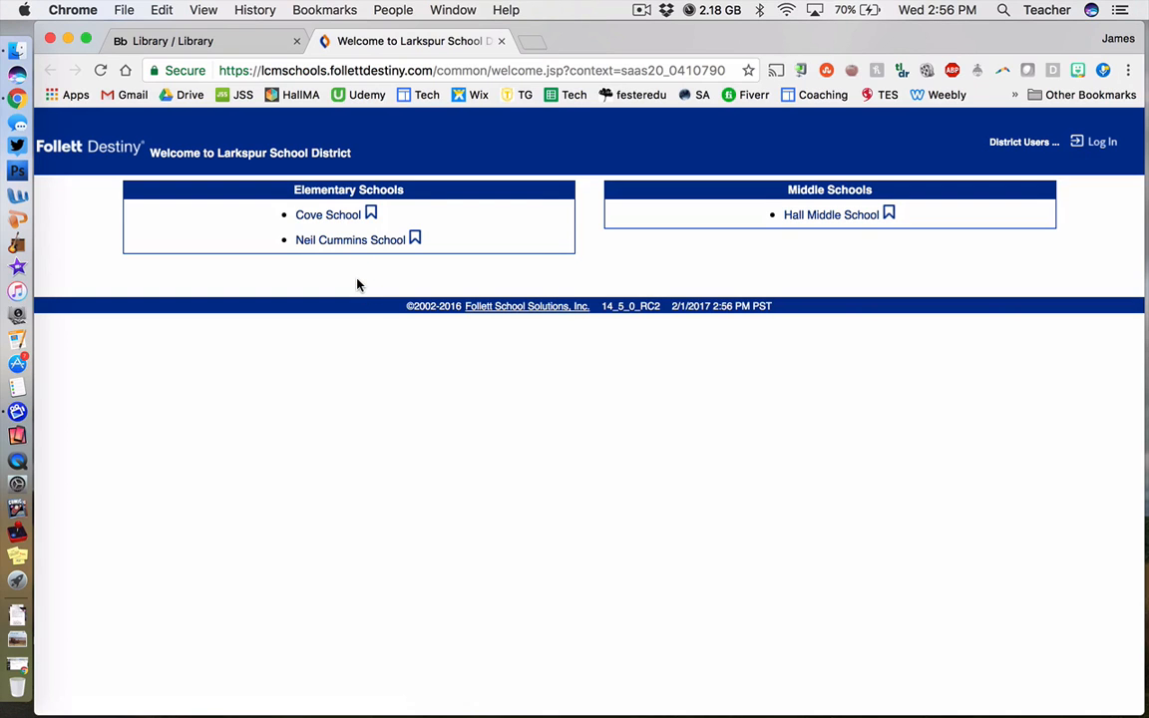
# Choose Neil Cummins School and set Reading Programs to Fountas and Pinnell.
pyautogui.click(350, 239)
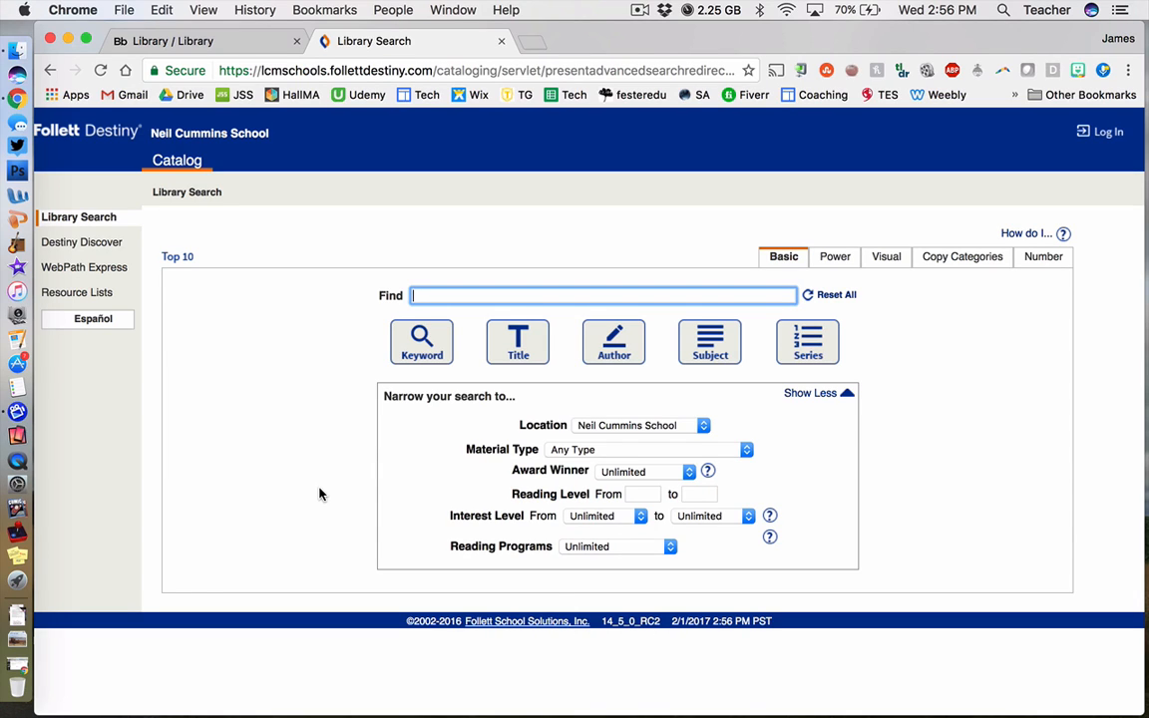
pyautogui.moveTo(614, 549)
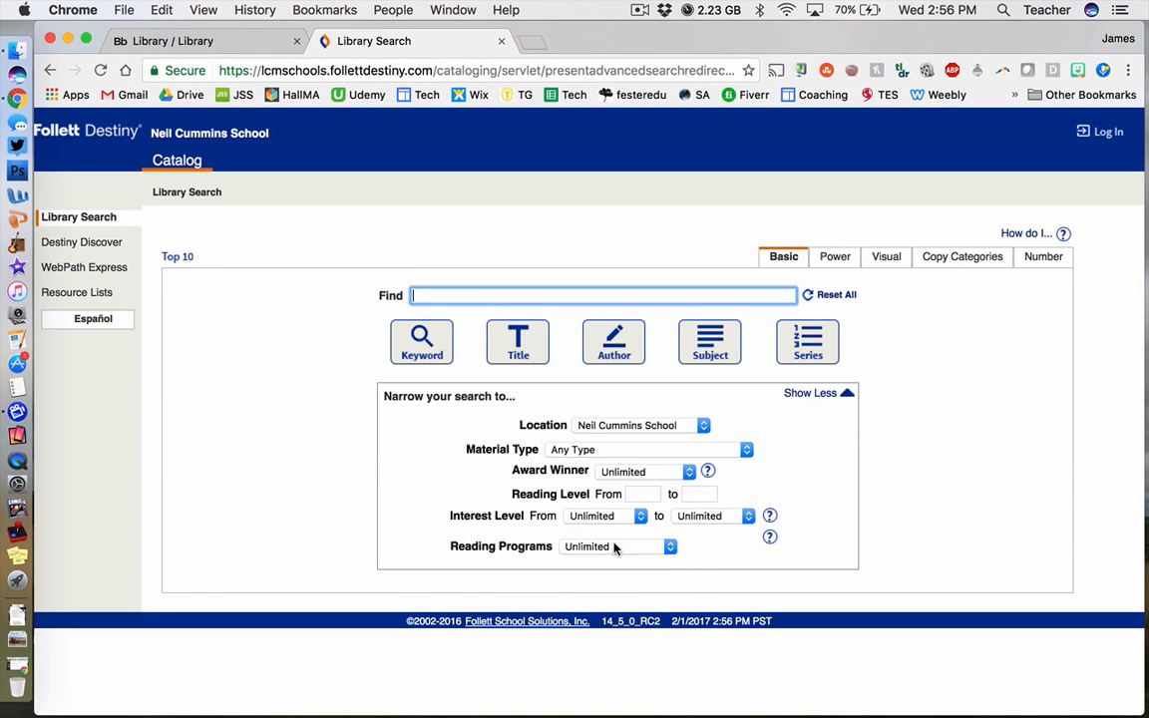
pyautogui.click(618, 546)
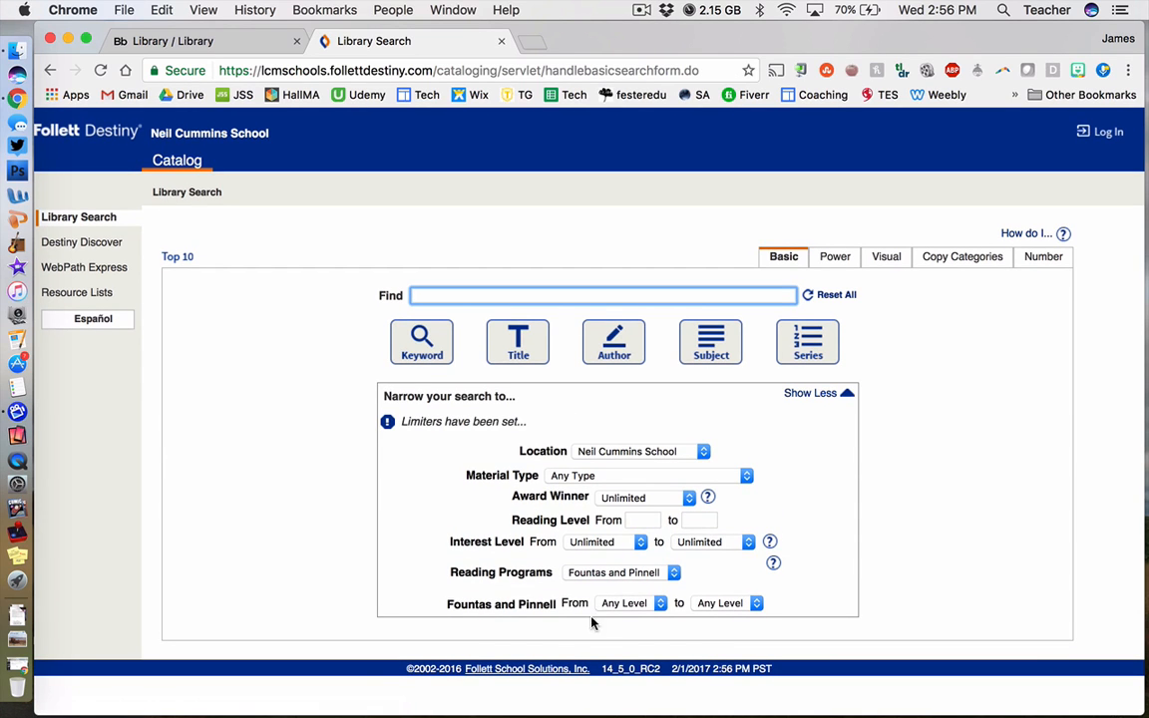
pyautogui.moveTo(699, 632)
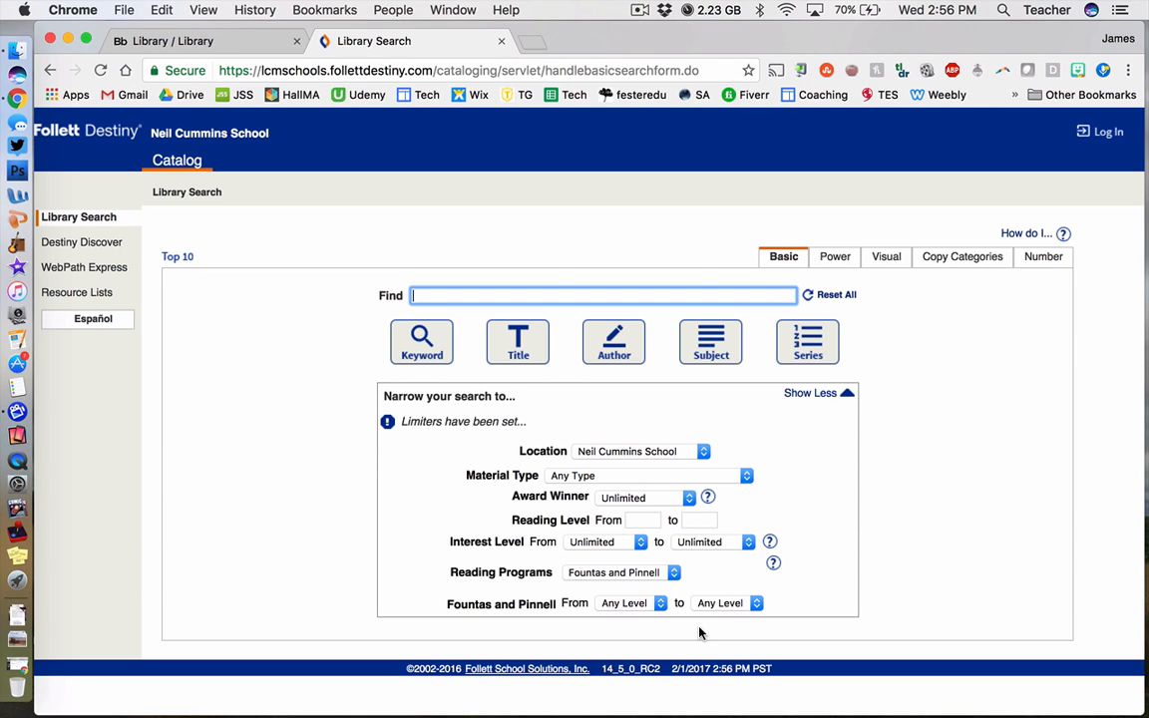
# Set the Fountas and Pinnell level range from G to I.
pyautogui.click(632, 602)
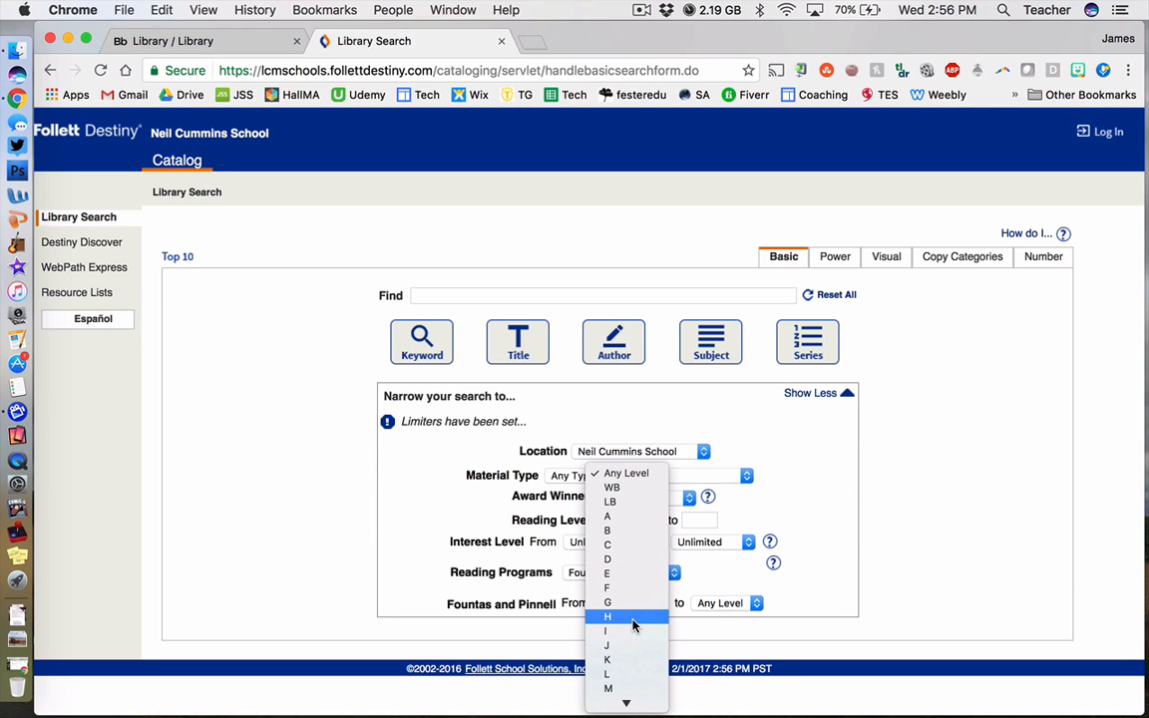
pyautogui.moveTo(628, 602)
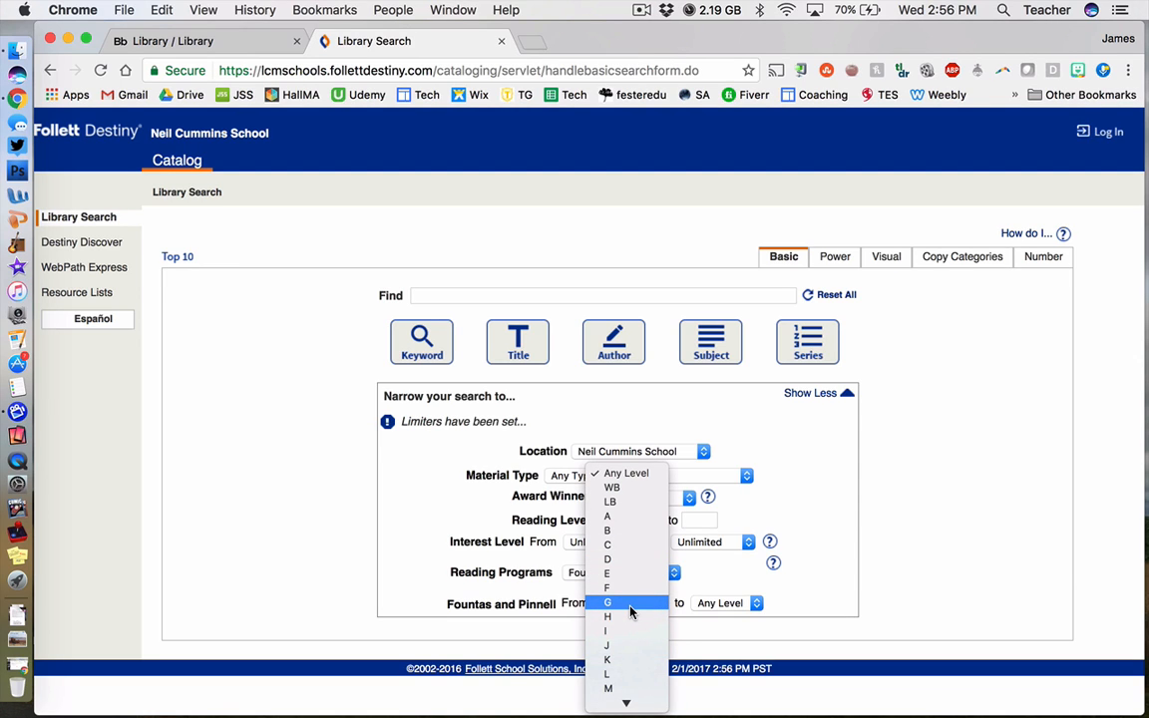
pyautogui.click(607, 601)
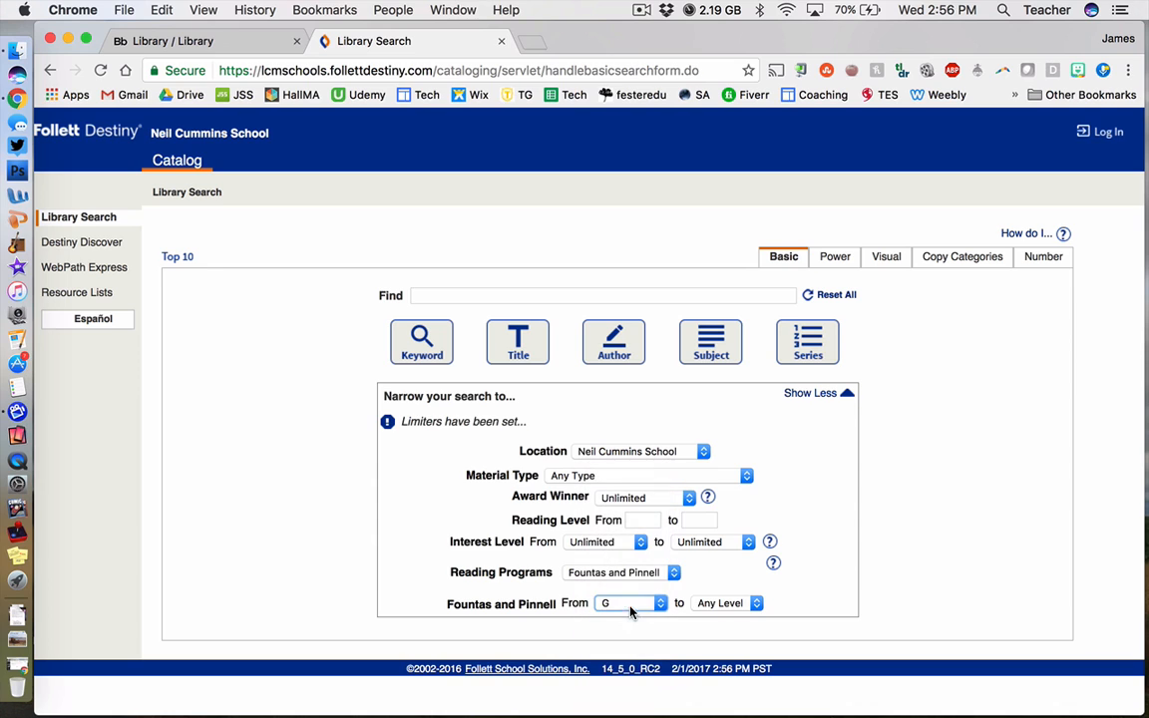
pyautogui.click(728, 602)
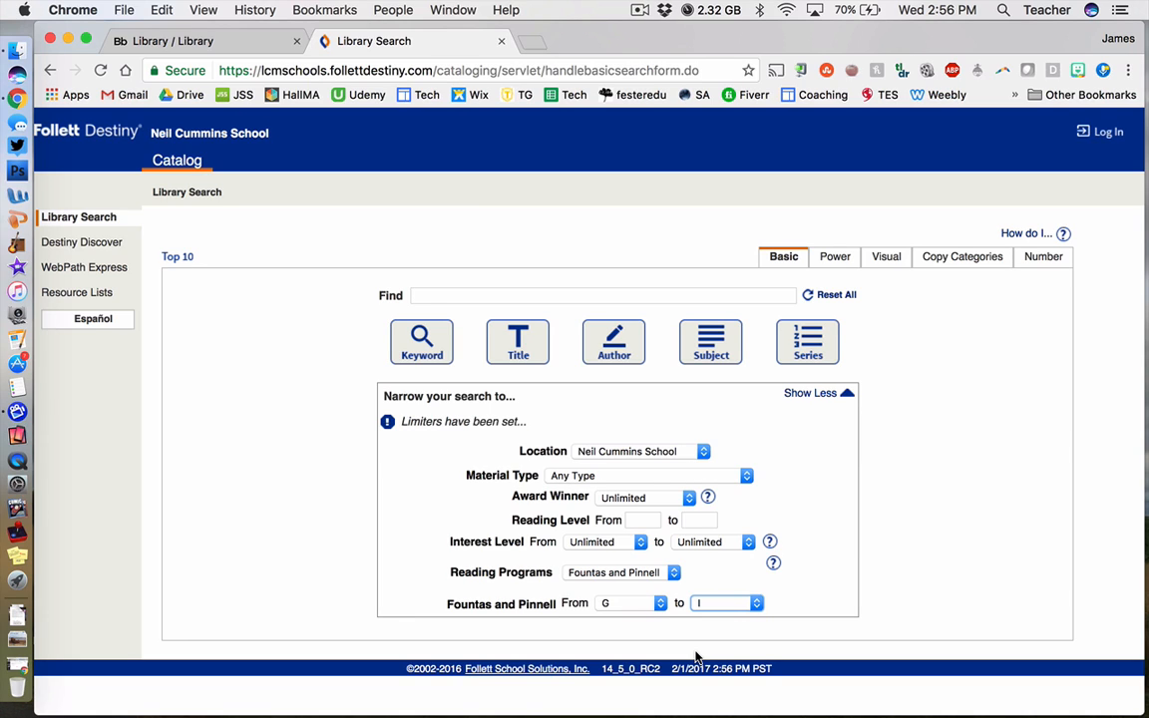
pyautogui.click(602, 295)
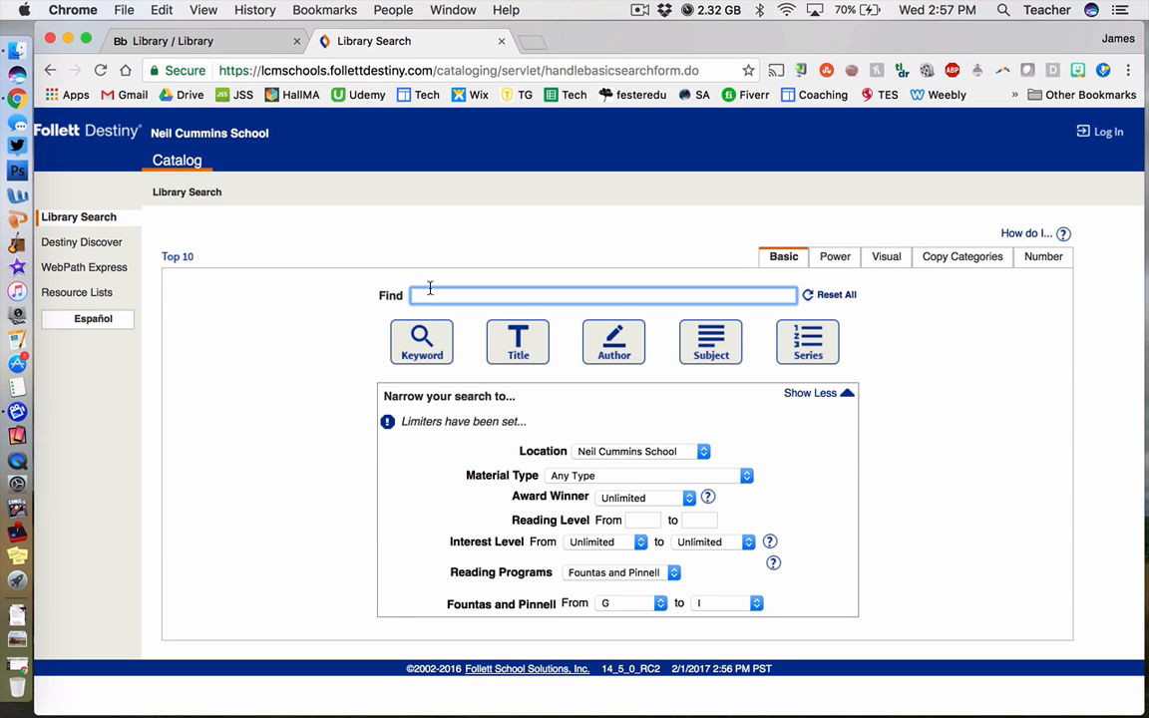
# Run a keyword search for 'cats' and scroll through the 10 results.
pyautogui.write('cats')
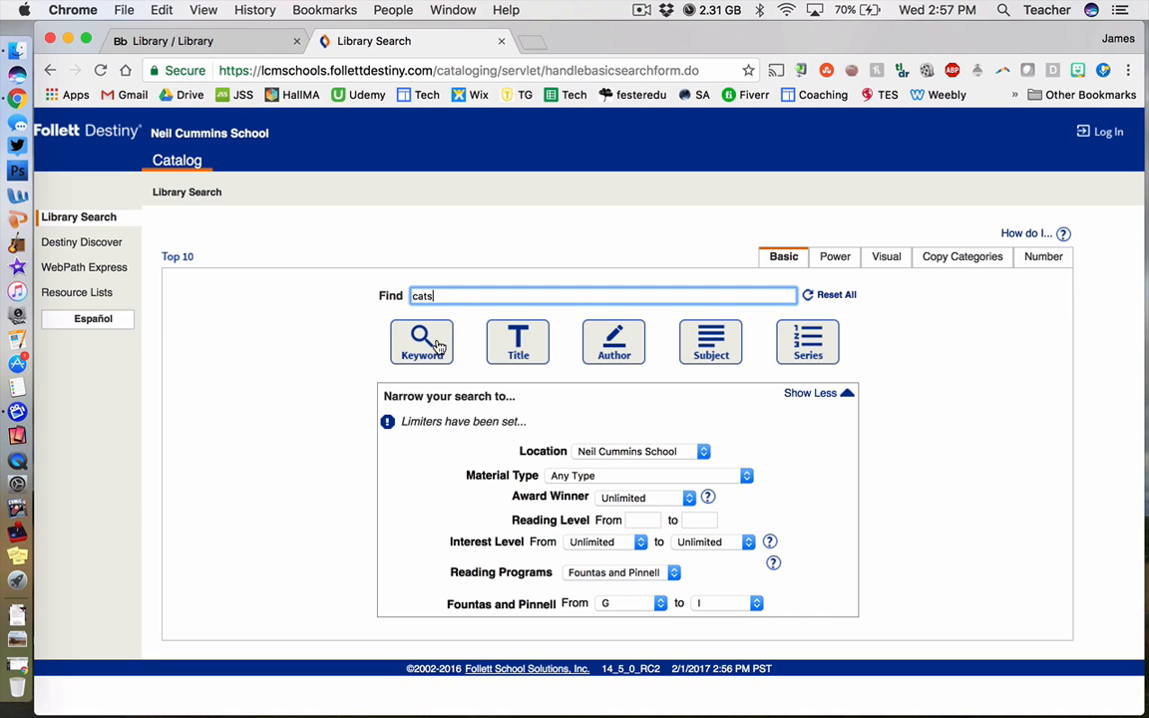
pyautogui.click(420, 341)
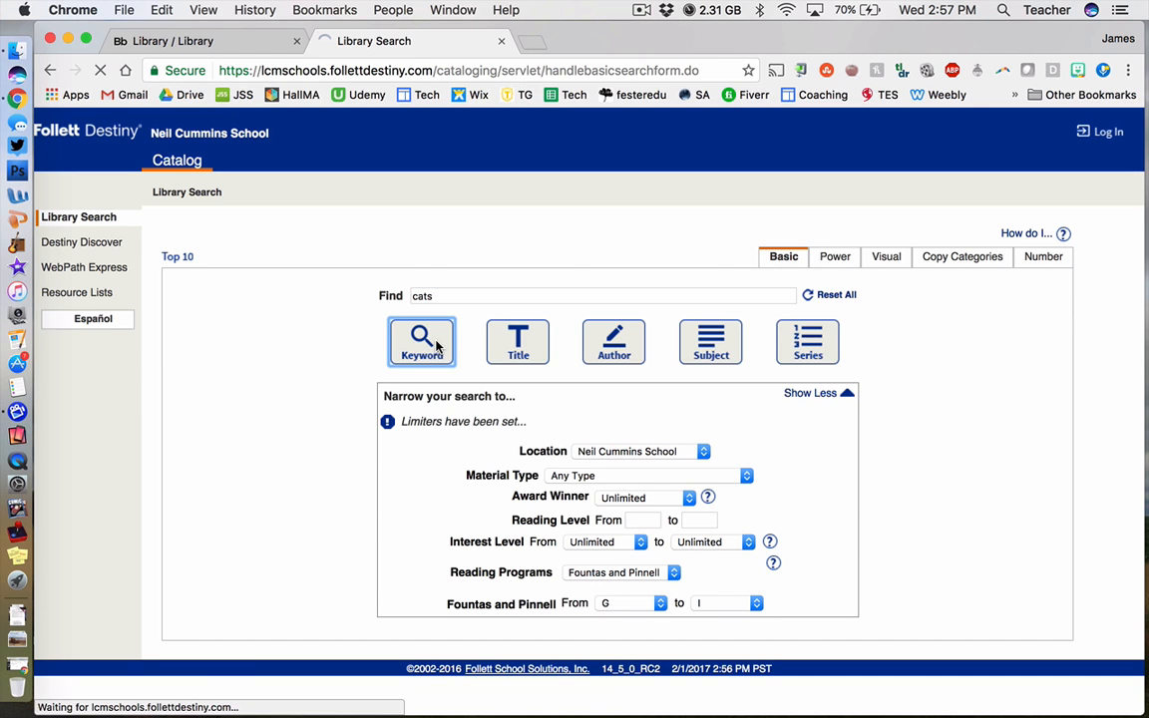
pyautogui.click(421, 342)
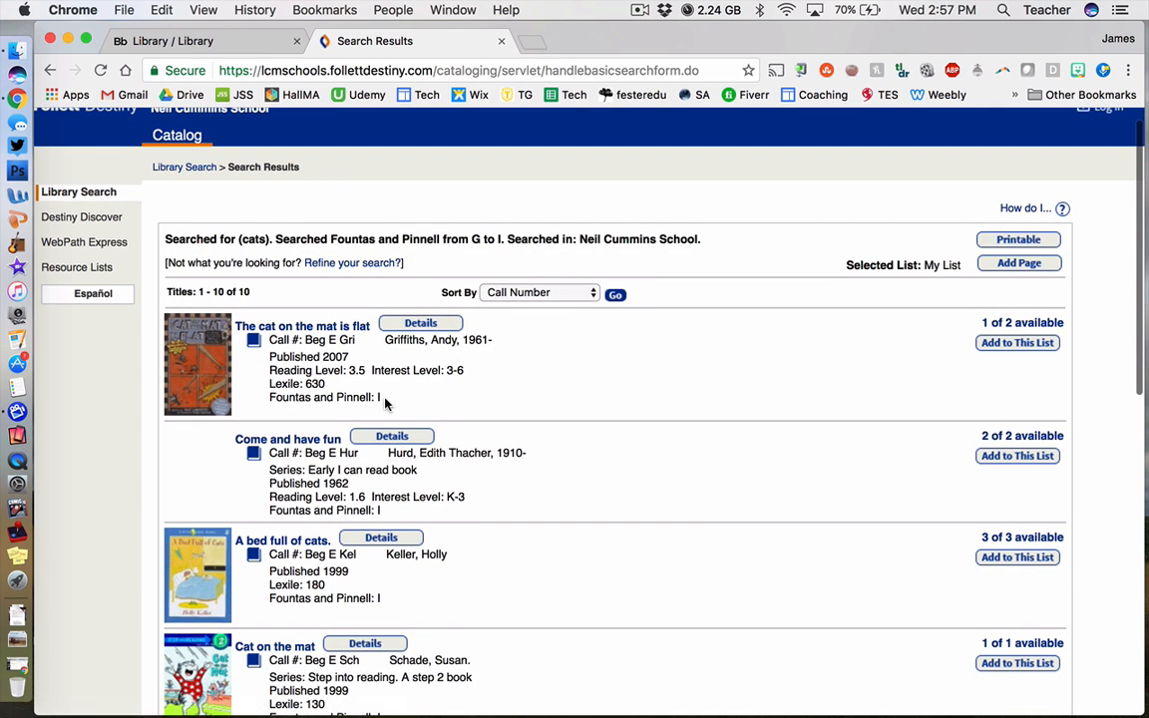
pyautogui.scroll(-3)
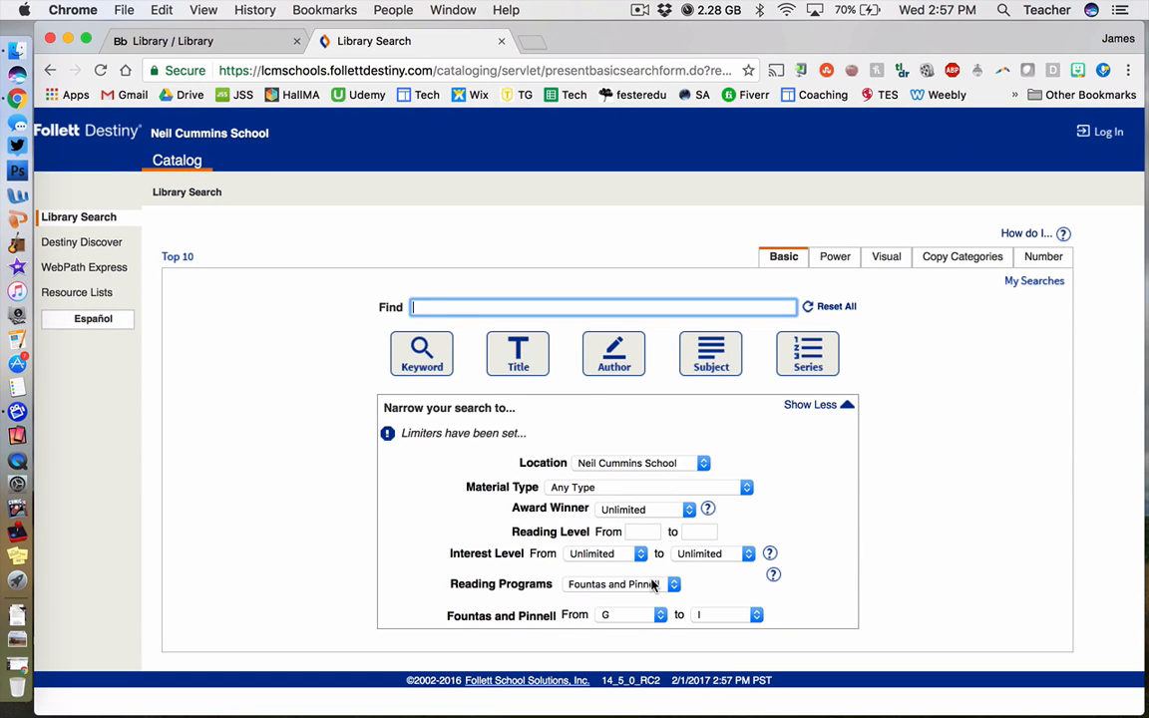
# Switch the Reading Programs limiter to Lexile.
pyautogui.click(619, 583)
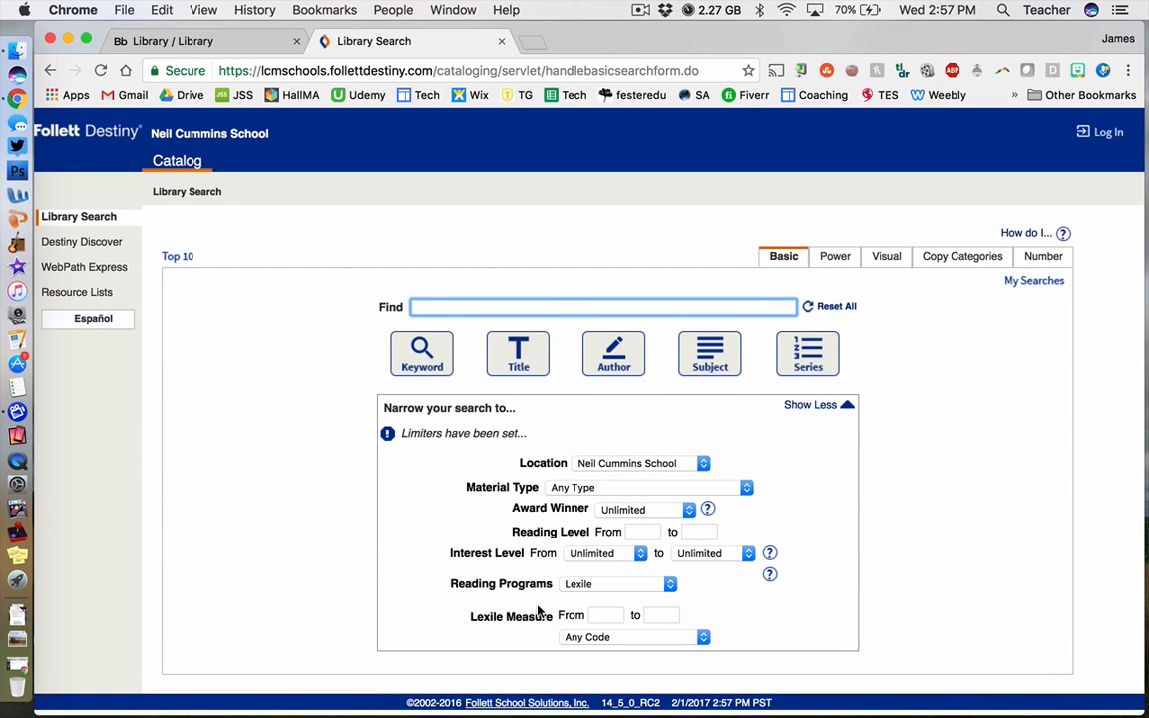
pyautogui.moveTo(607, 636)
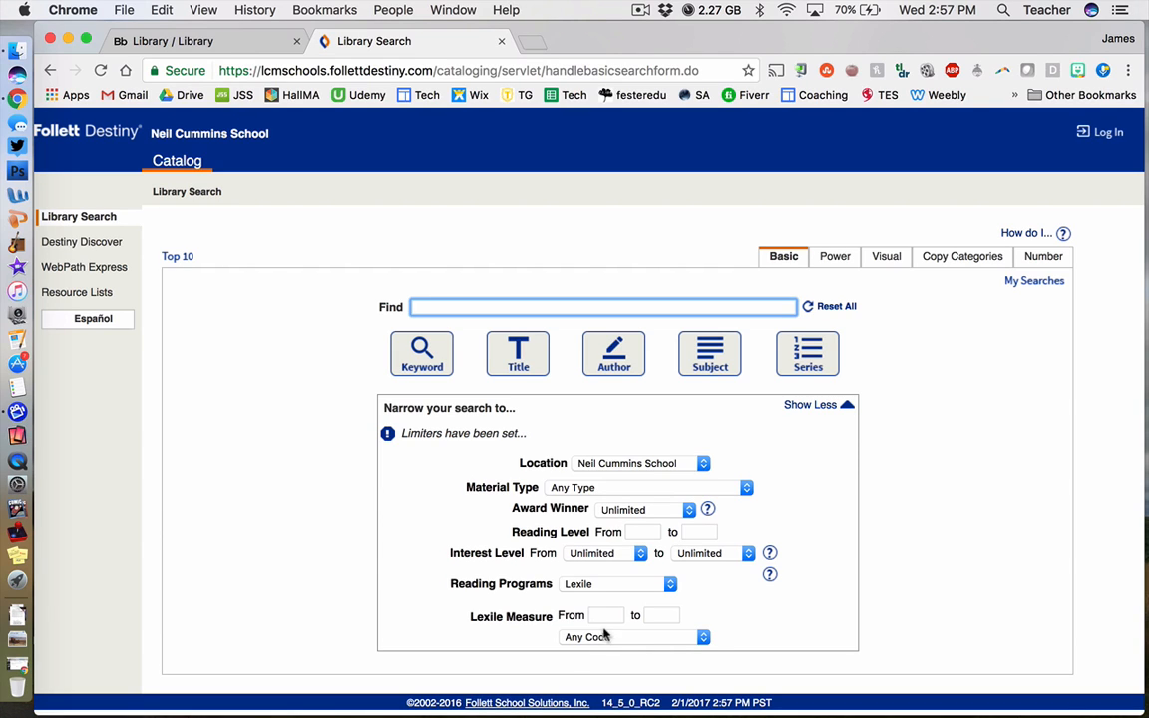
# Set Lexile Measure 500–750 and run a keyword search for 'cats'.
pyautogui.write('500')
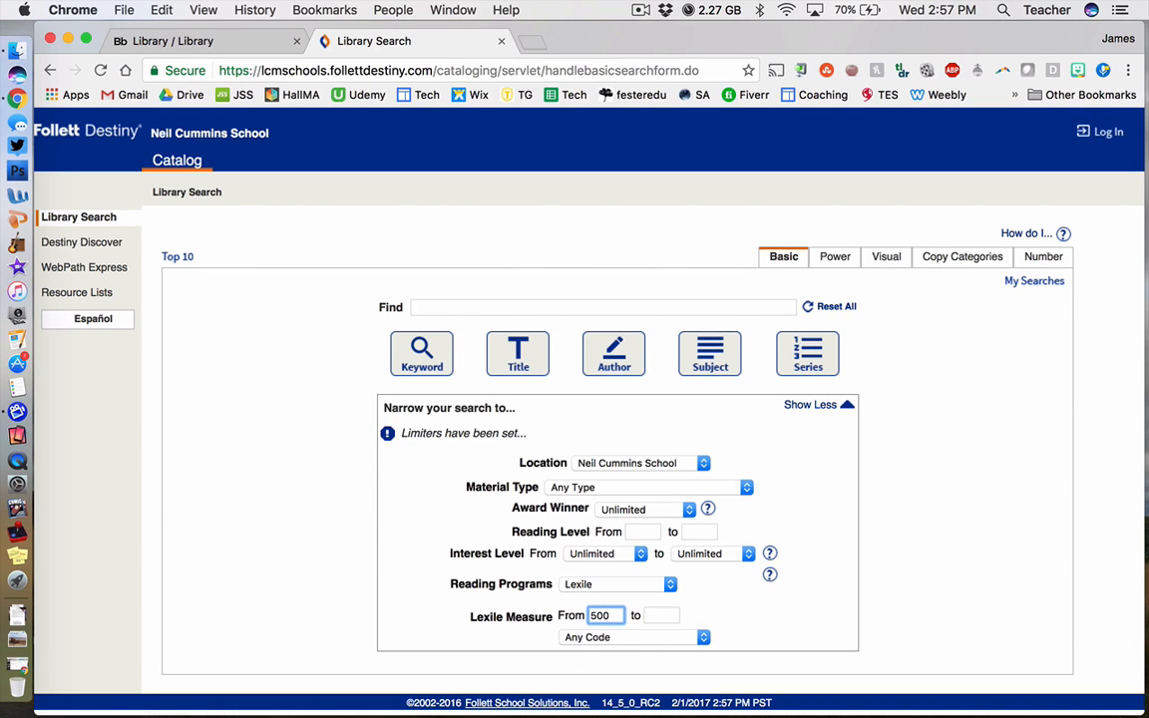
pyautogui.write('750')
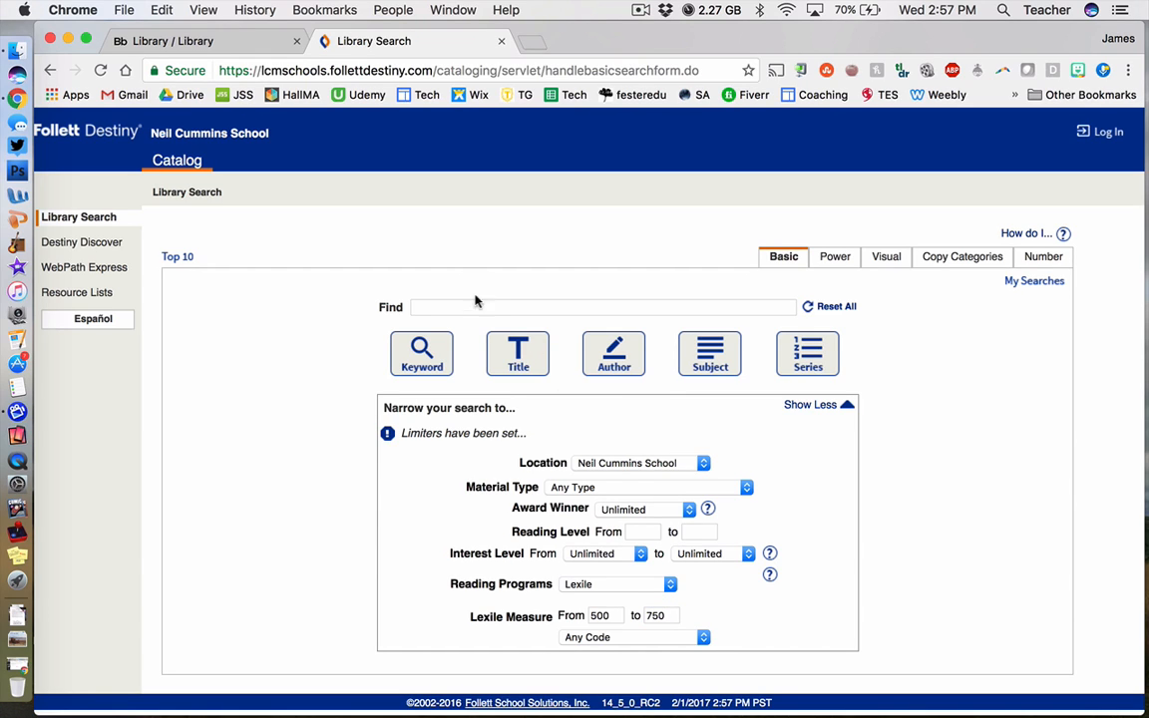
pyautogui.write('cats')
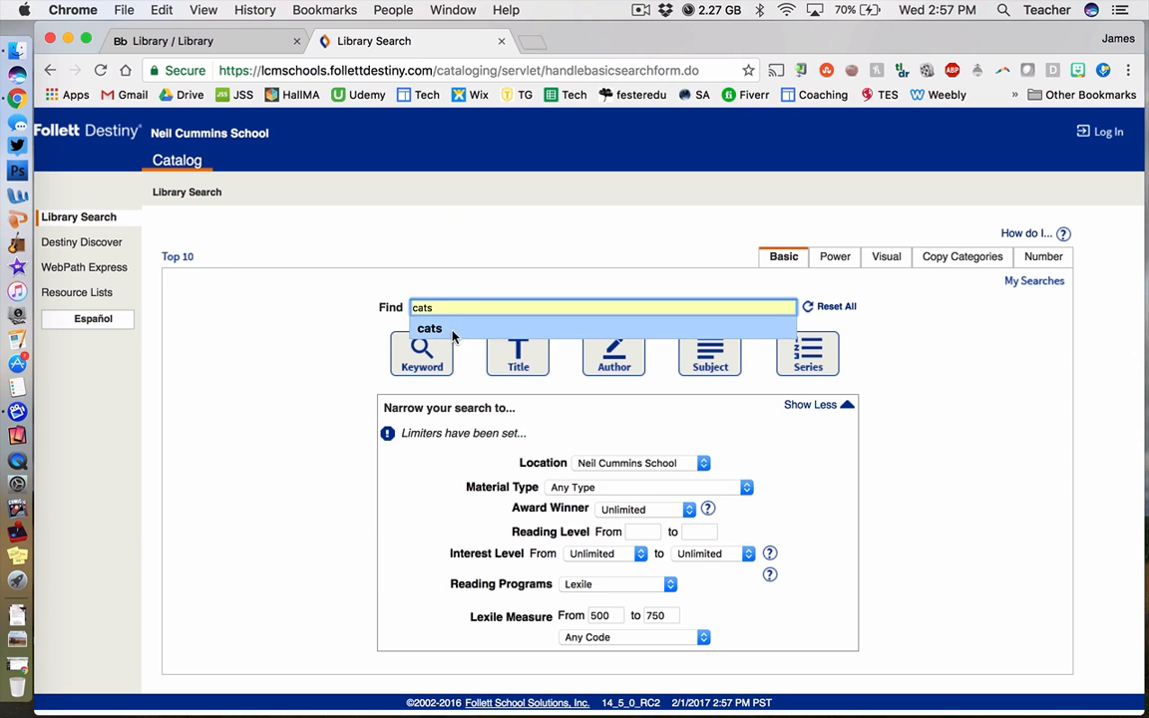
pyautogui.click(421, 353)
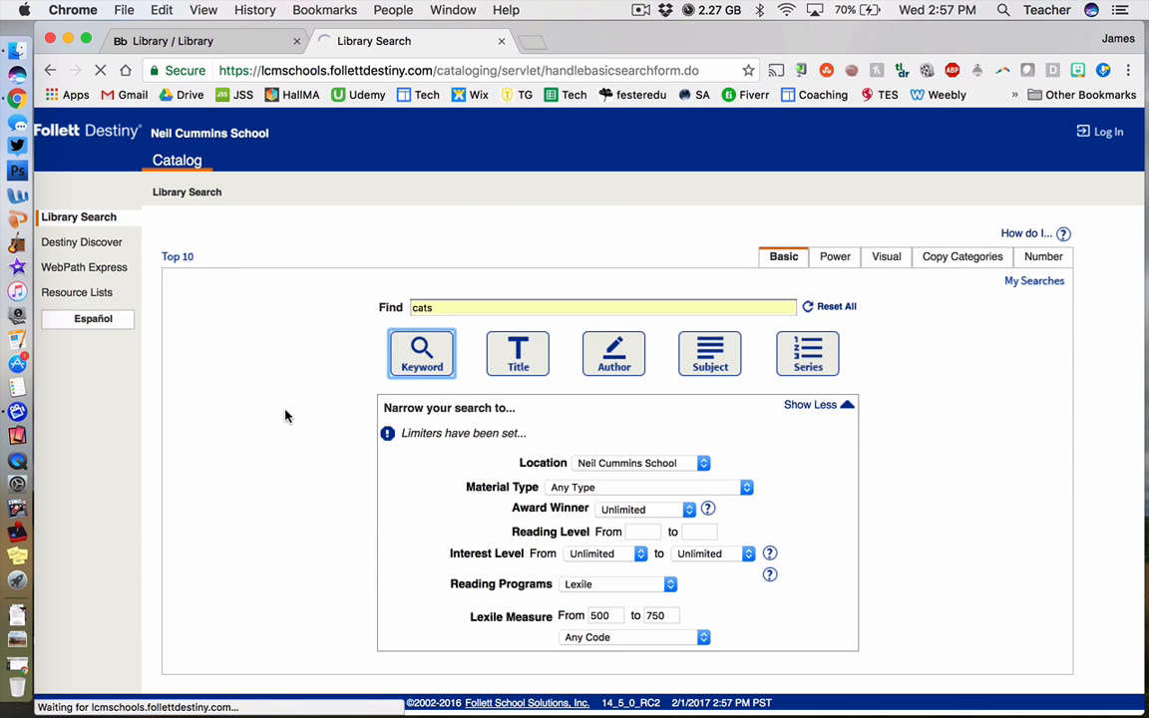
pyautogui.click(421, 353)
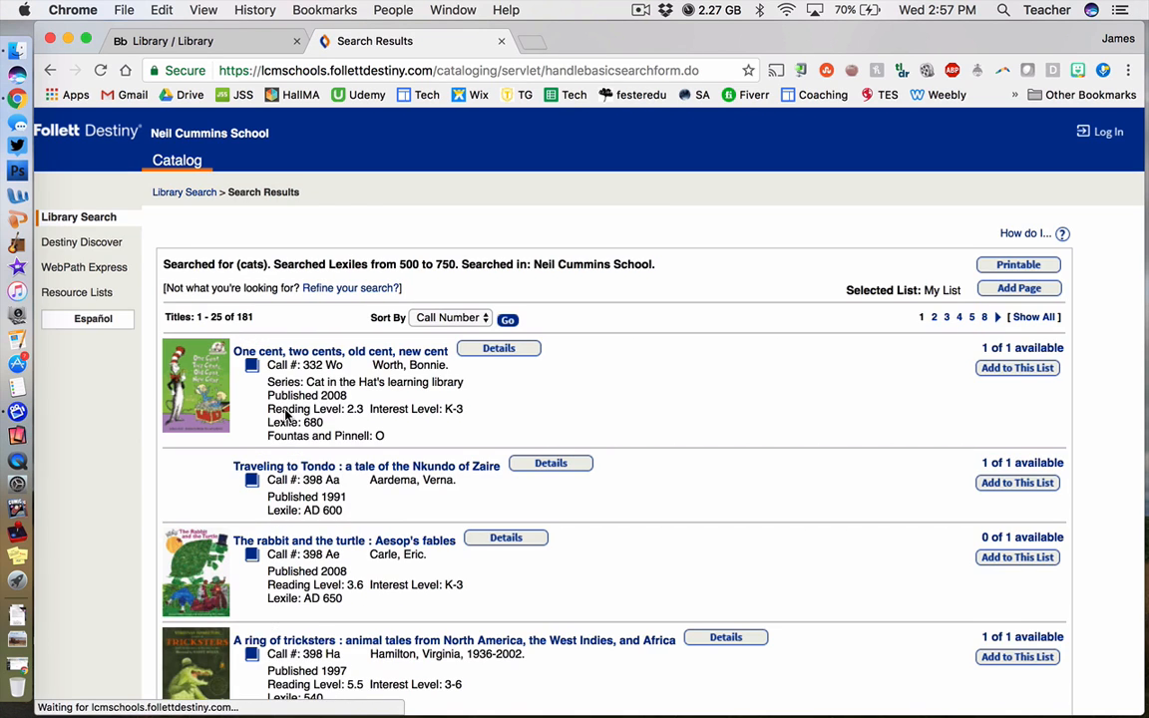